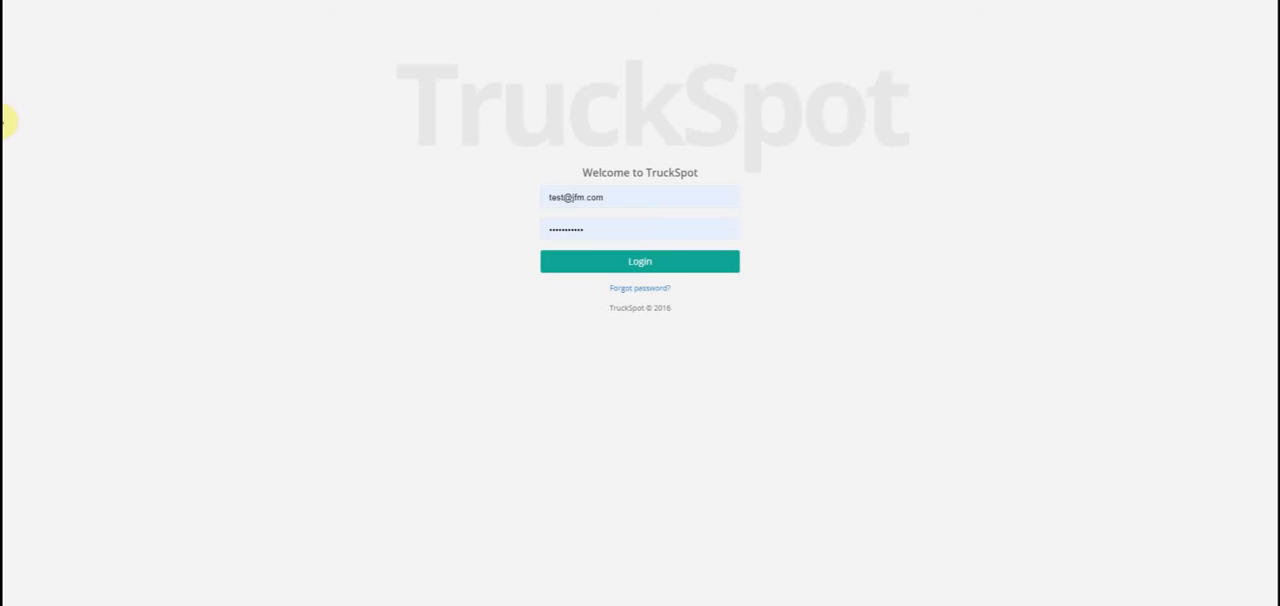
pyautogui.moveTo(430, 258)
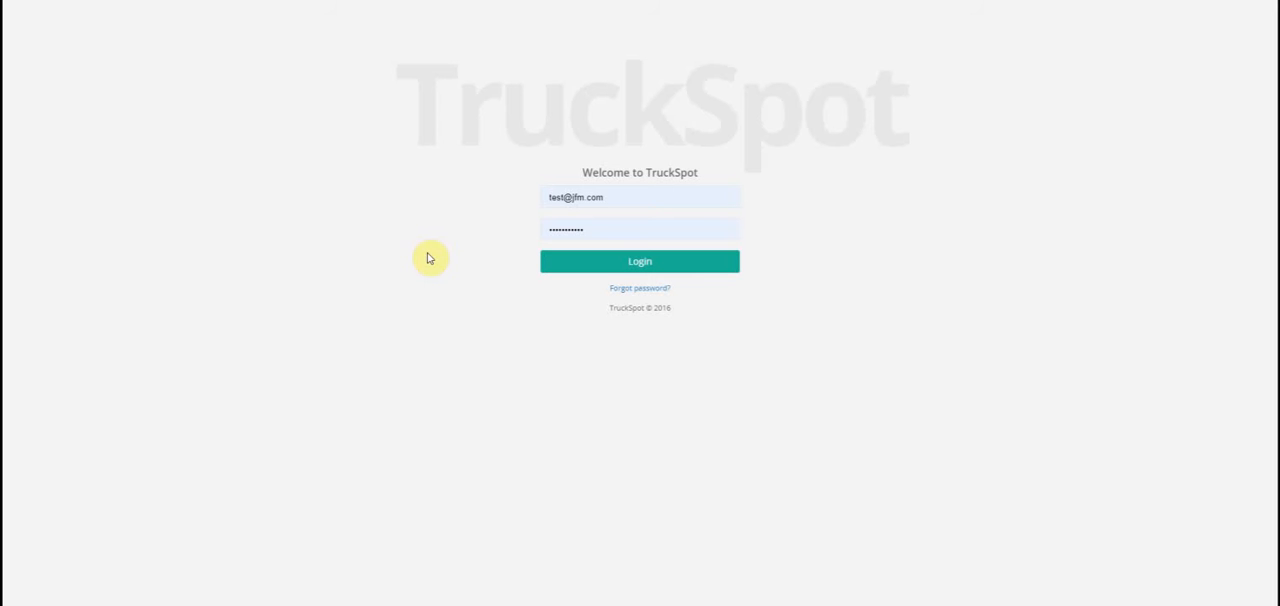
pyautogui.moveTo(922, 210)
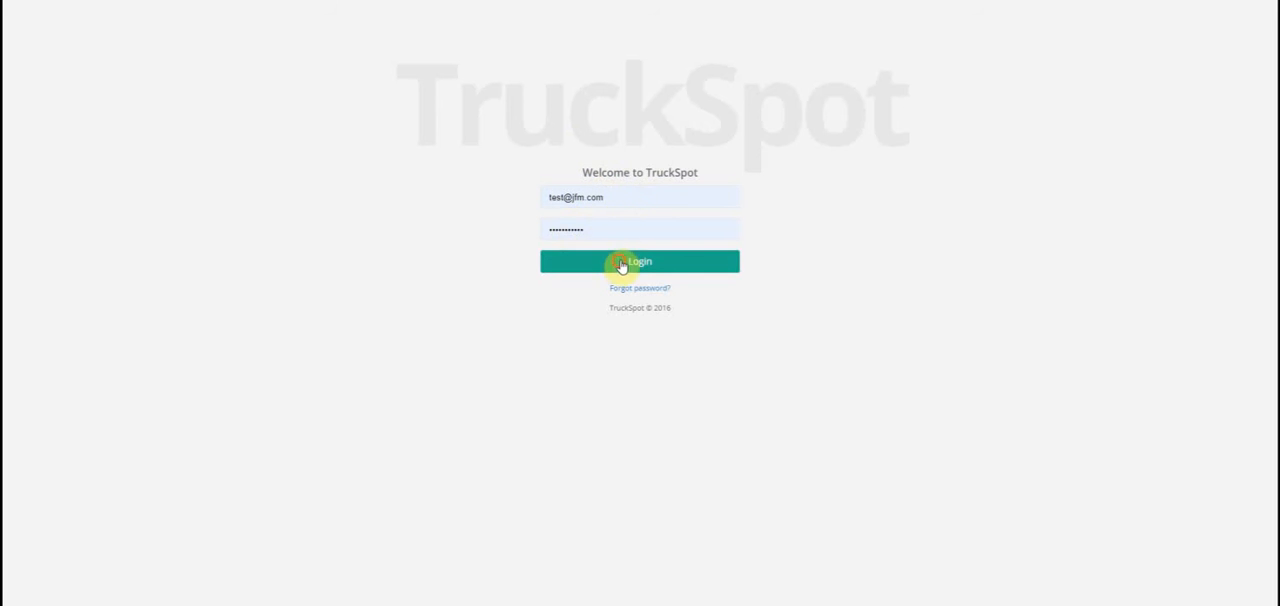
# - Log in and view the three paid monthly West Jax reservations on Fleet Reservations
pyautogui.click(640, 260)
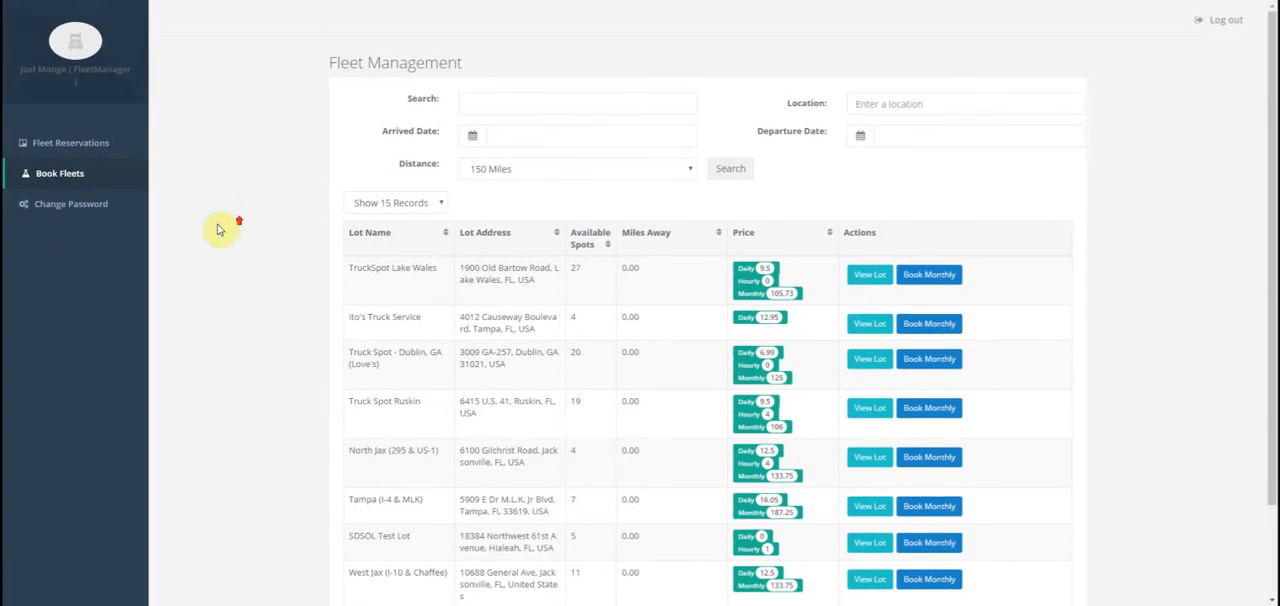
pyautogui.click(70, 142)
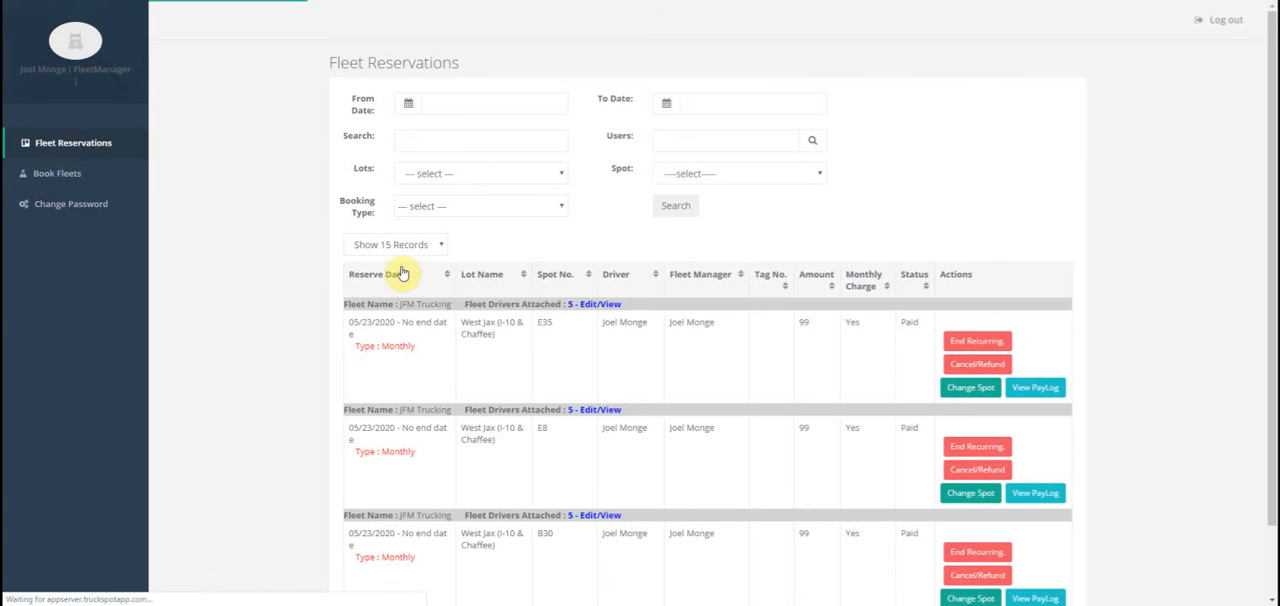
pyautogui.moveTo(474, 224)
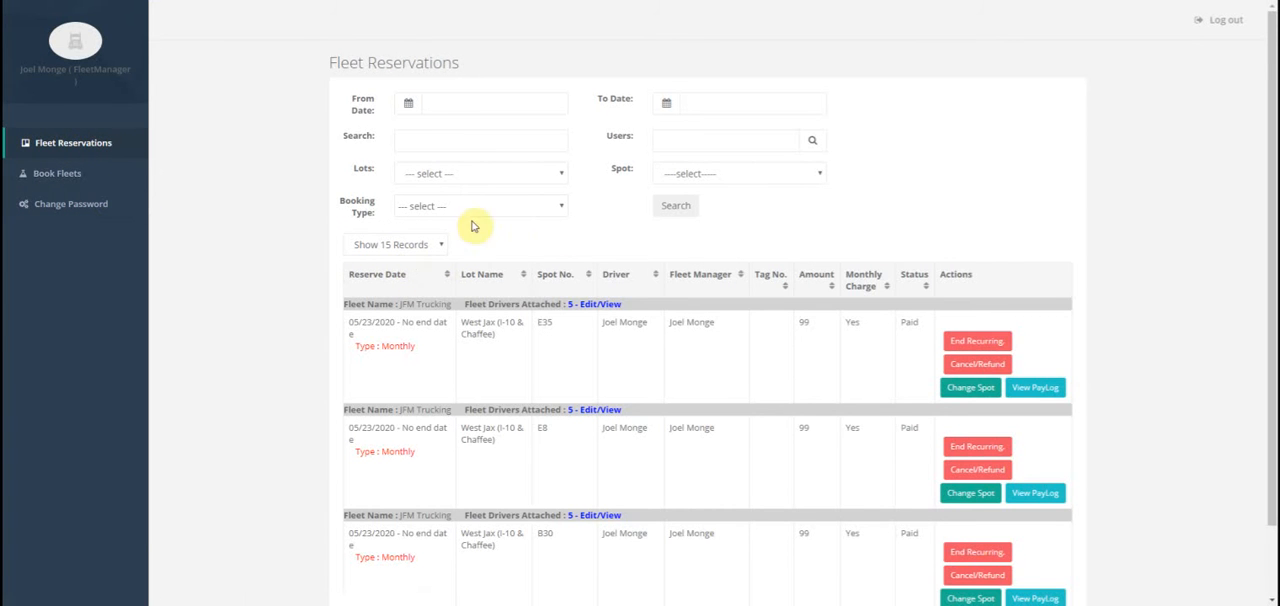
pyautogui.scroll(-3)
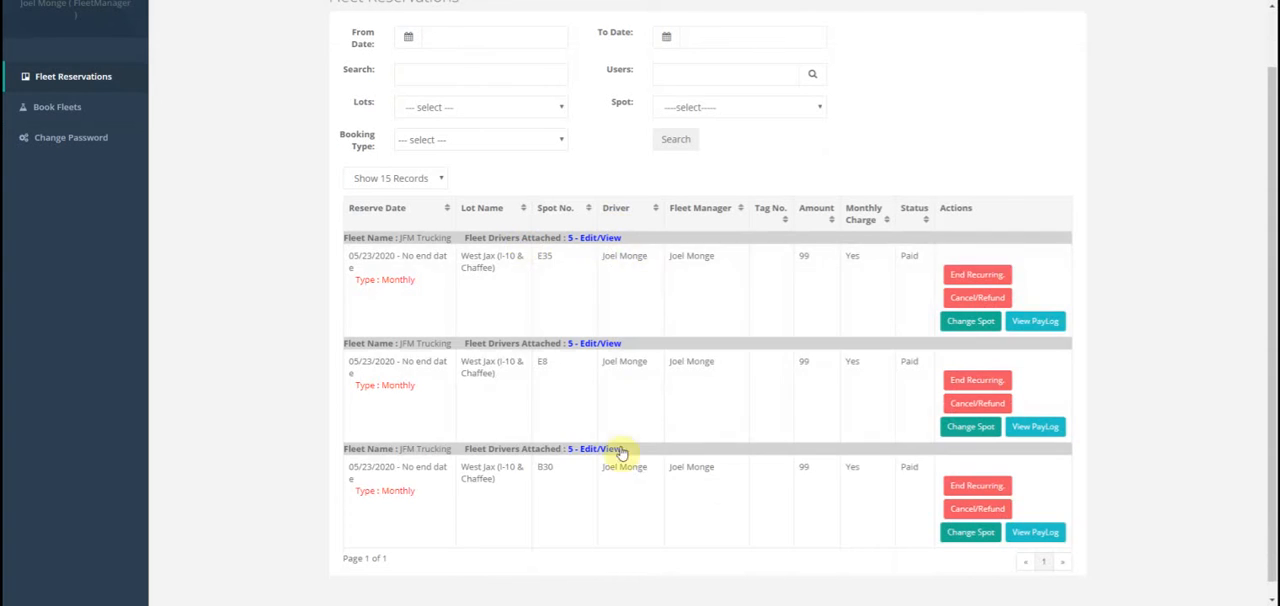
pyautogui.moveTo(568, 508)
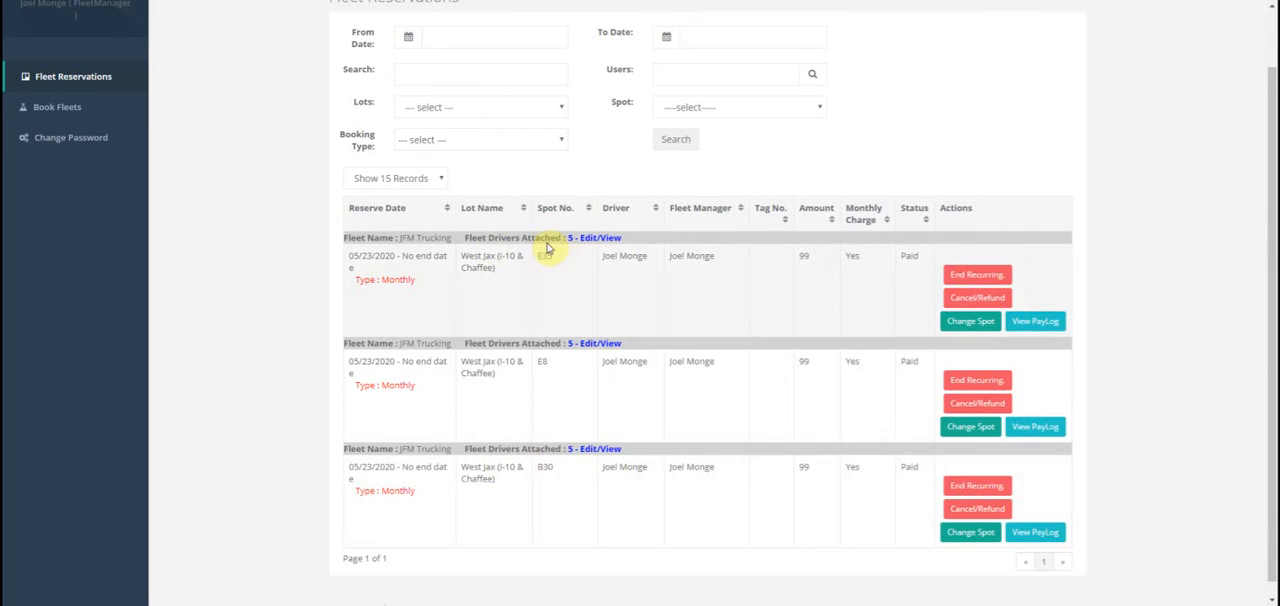
pyautogui.moveTo(556, 268)
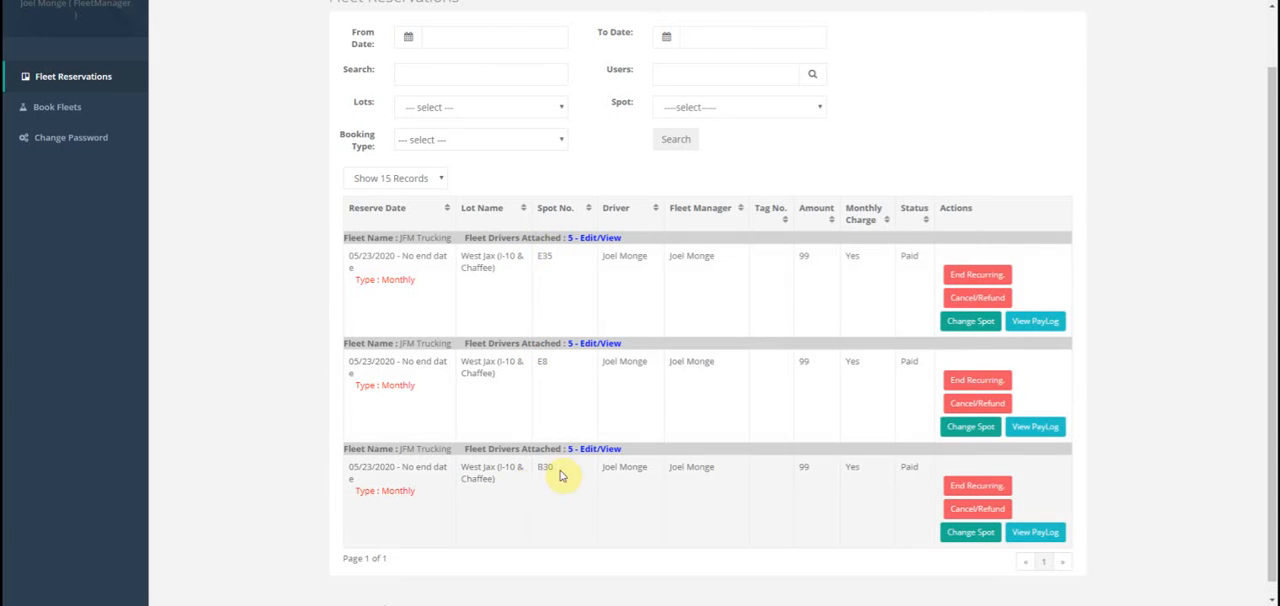
pyautogui.moveTo(588, 238)
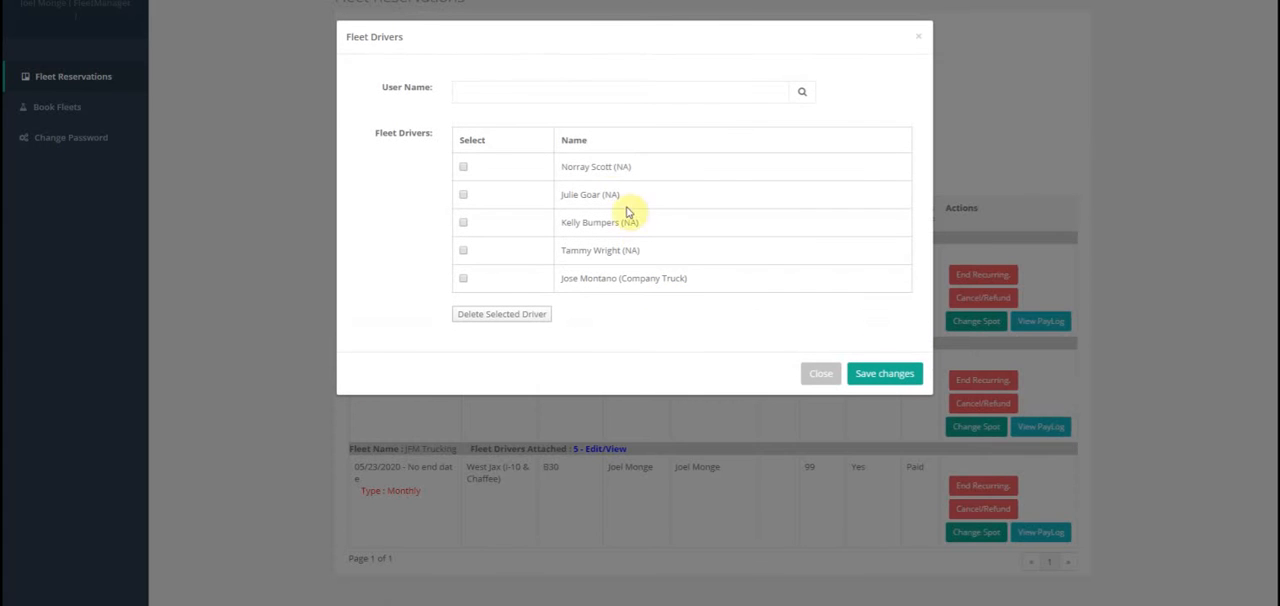
pyautogui.moveTo(530, 144)
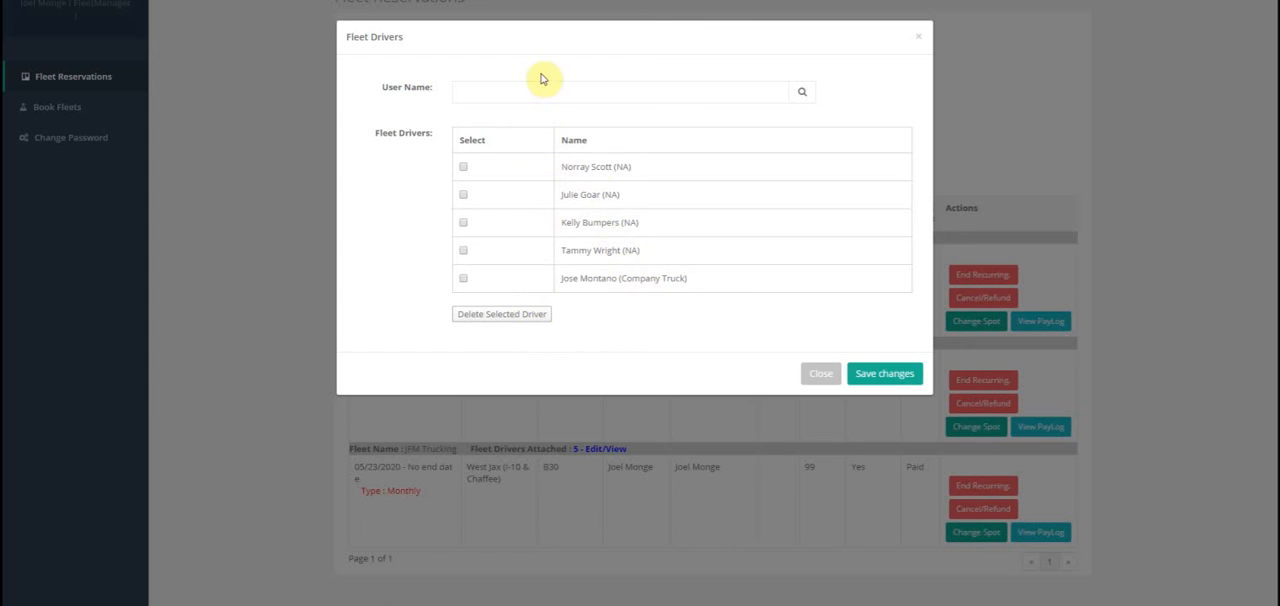
pyautogui.moveTo(608, 144)
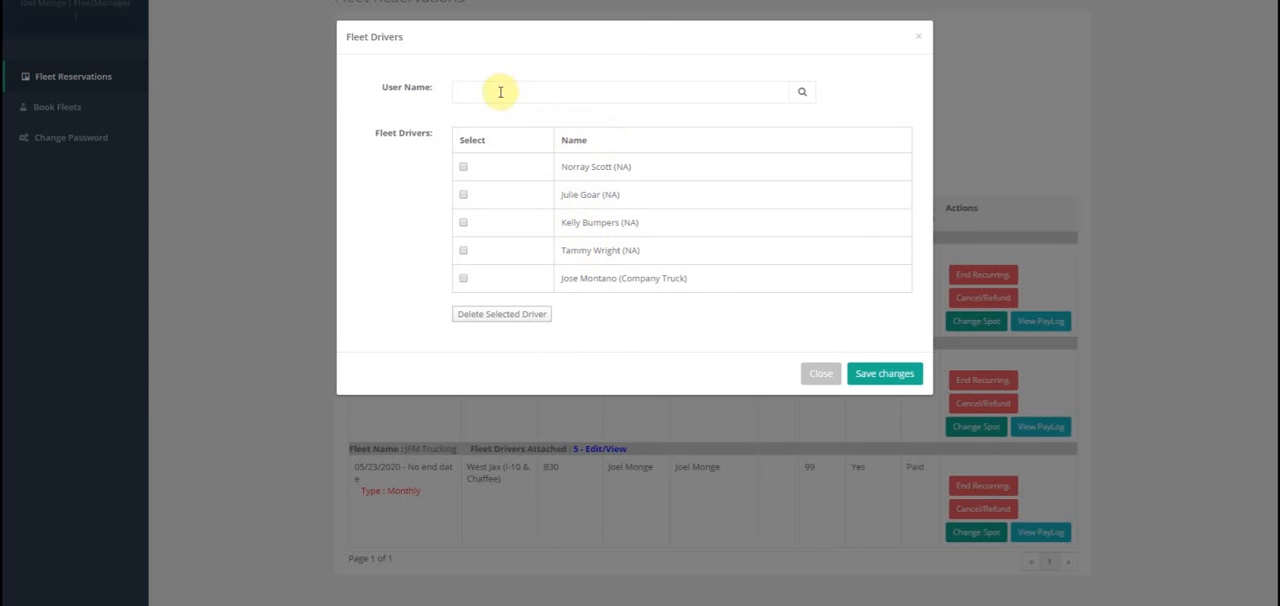
pyautogui.click(462, 168)
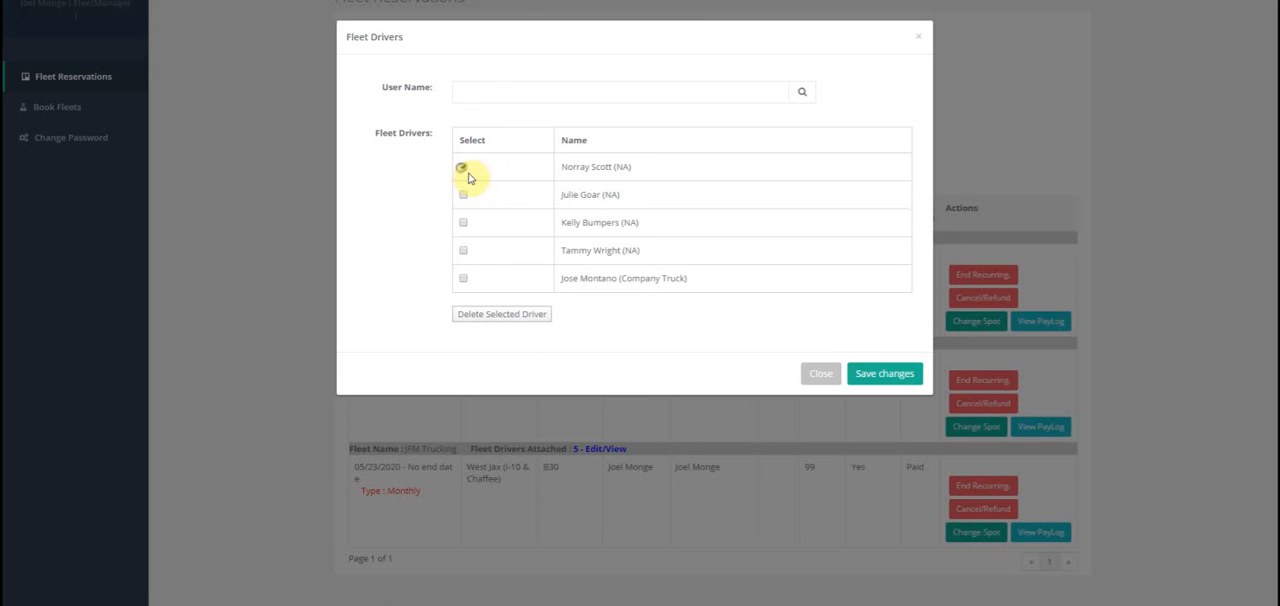
pyautogui.click(462, 166)
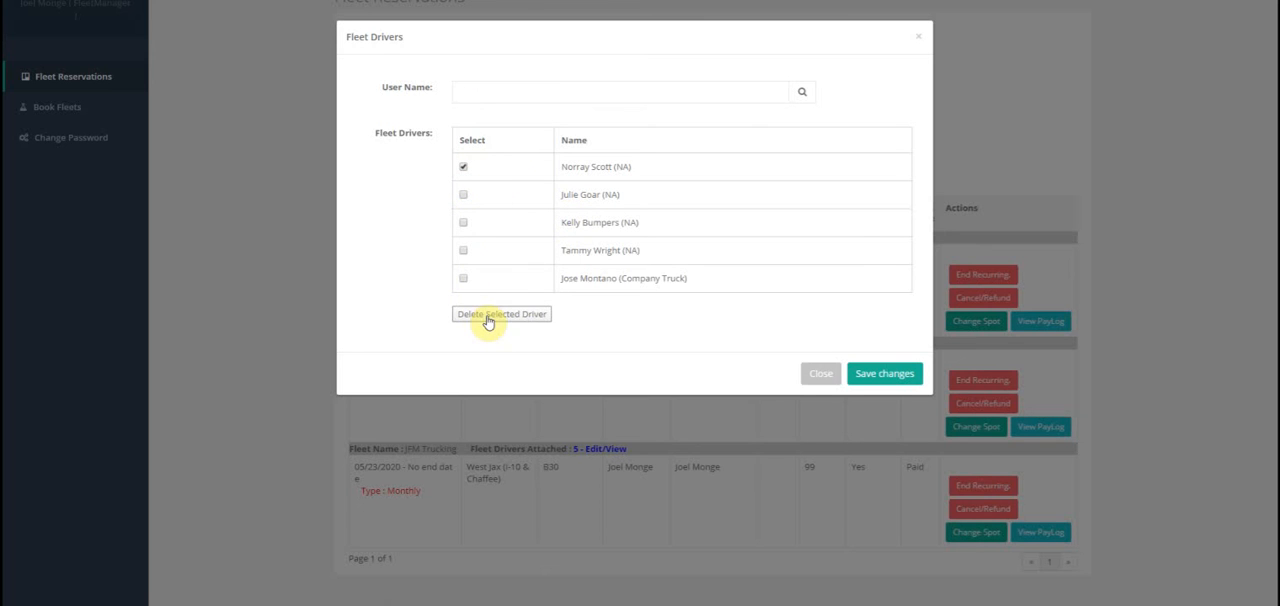
pyautogui.click(500, 312)
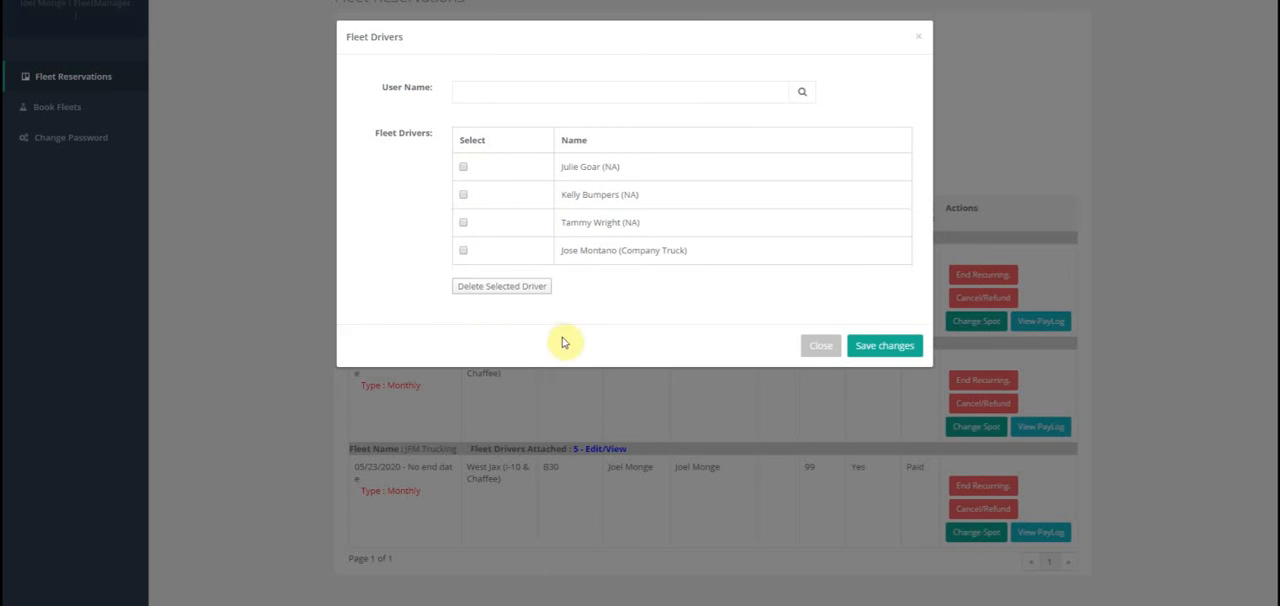
pyautogui.click(884, 344)
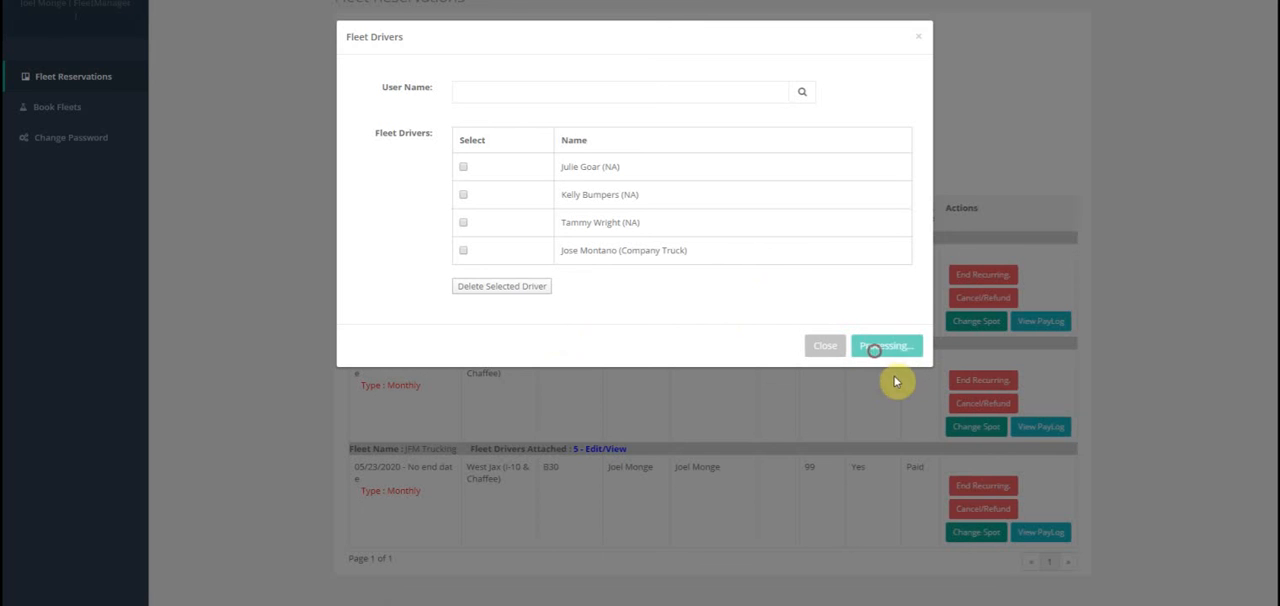
pyautogui.click(886, 344)
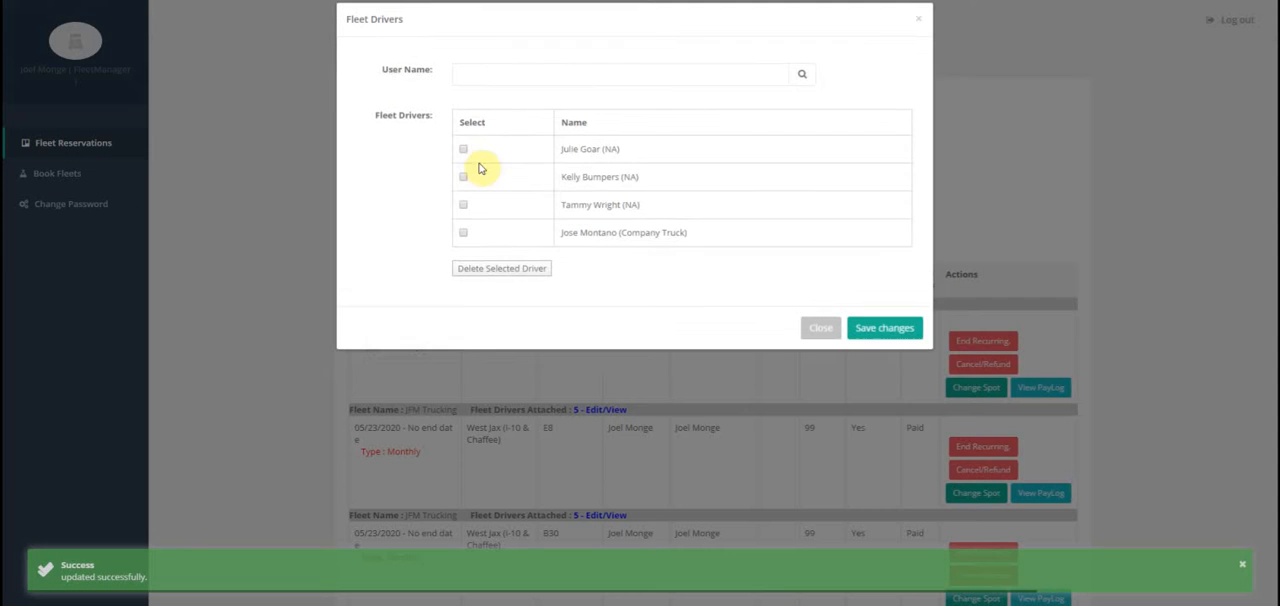
pyautogui.write('no')
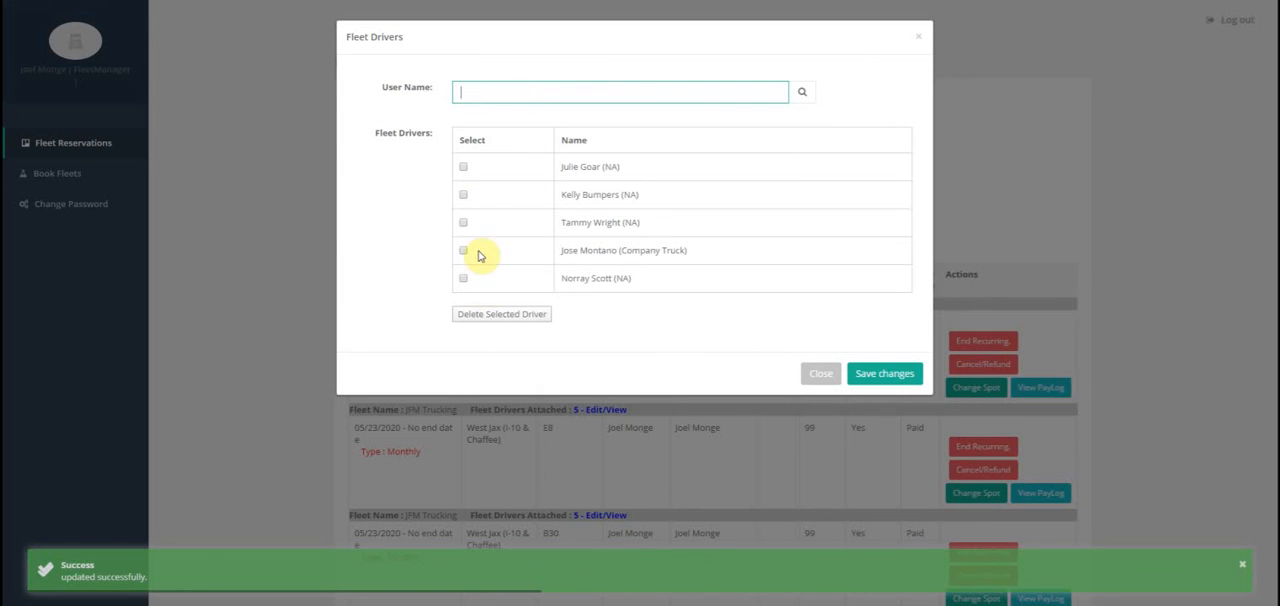
pyautogui.moveTo(884, 372)
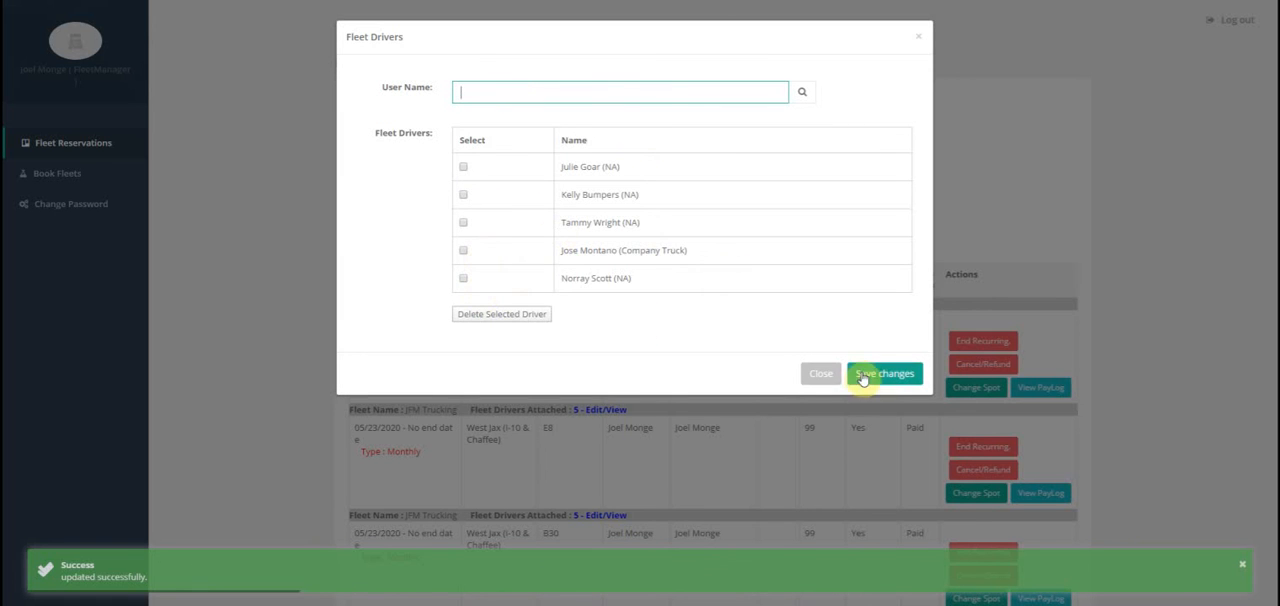
pyautogui.click(884, 372)
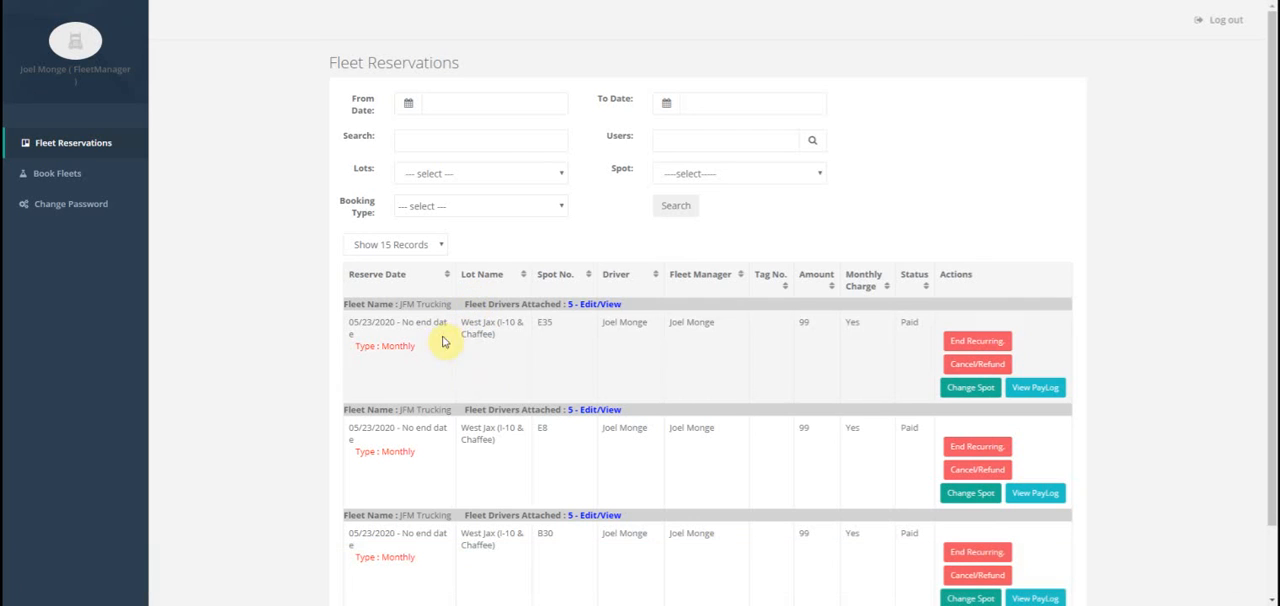
pyautogui.moveTo(480, 408)
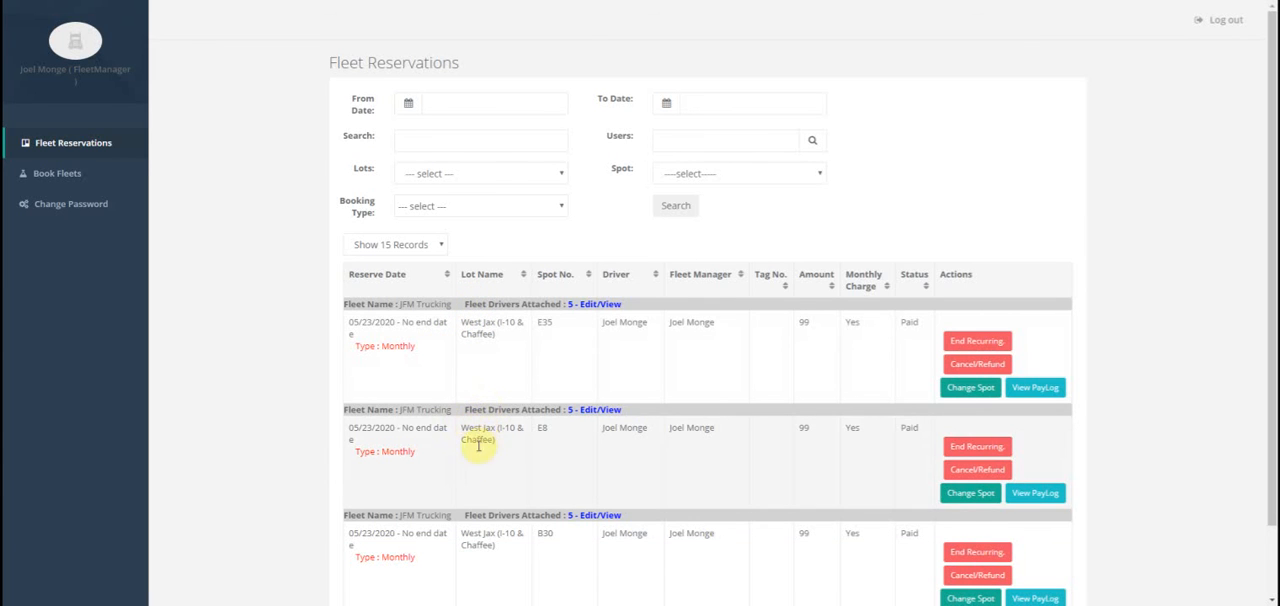
pyautogui.moveTo(430, 380)
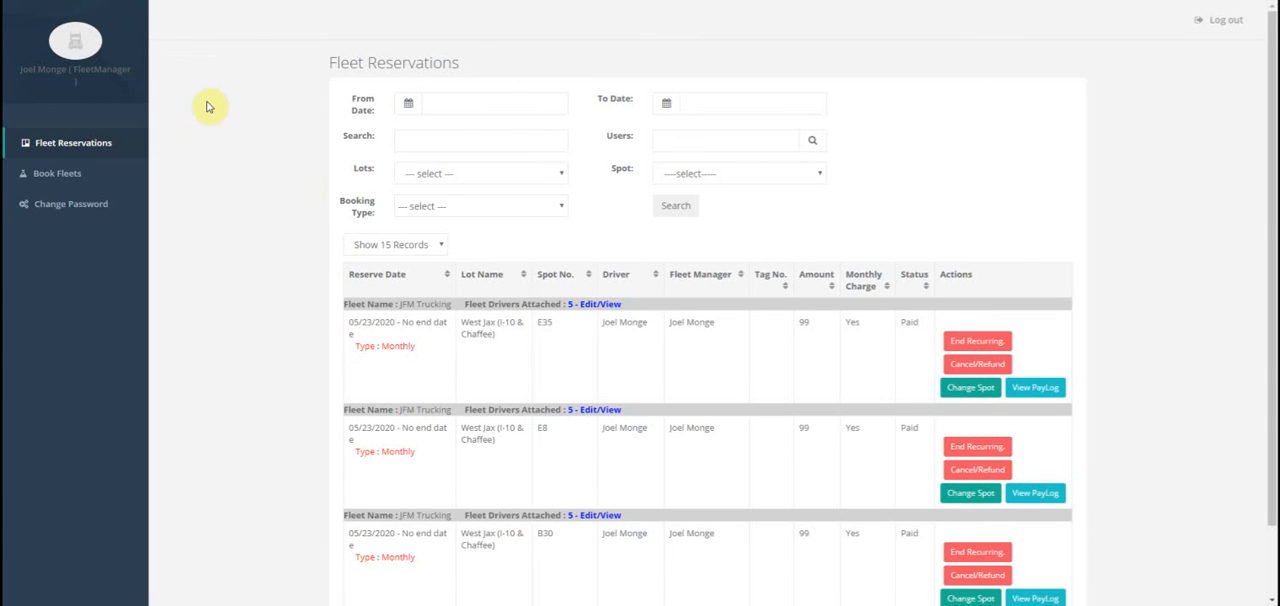
pyautogui.moveTo(90, 16)
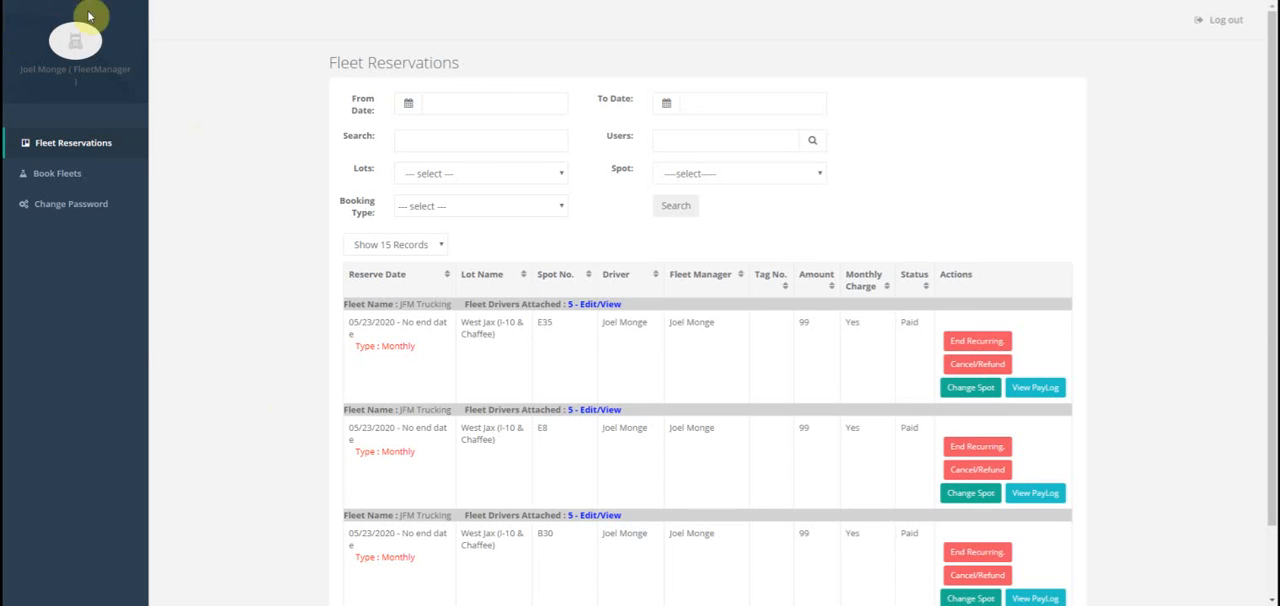